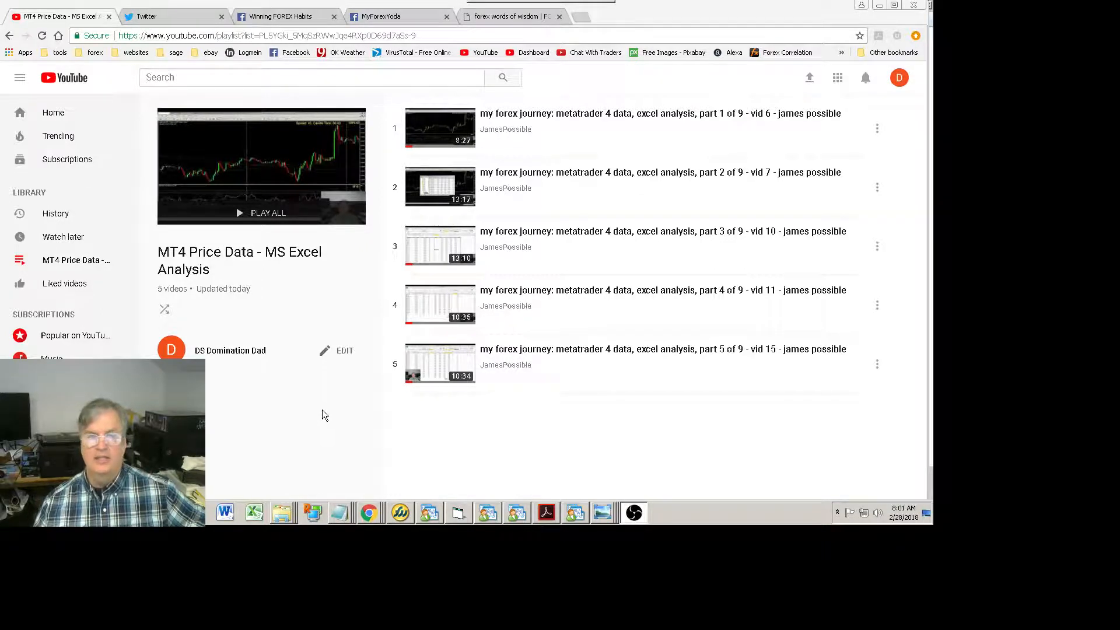
mouse_move(592, 168)
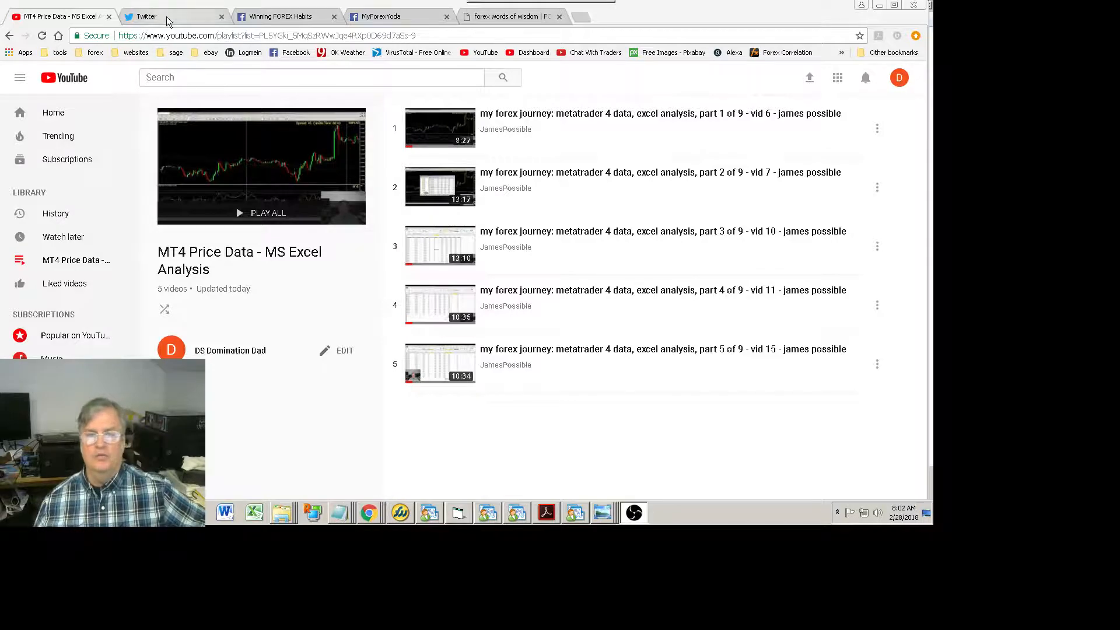
Step: Show the Twitter home feed with the recent forex trading tweets
click(146, 16)
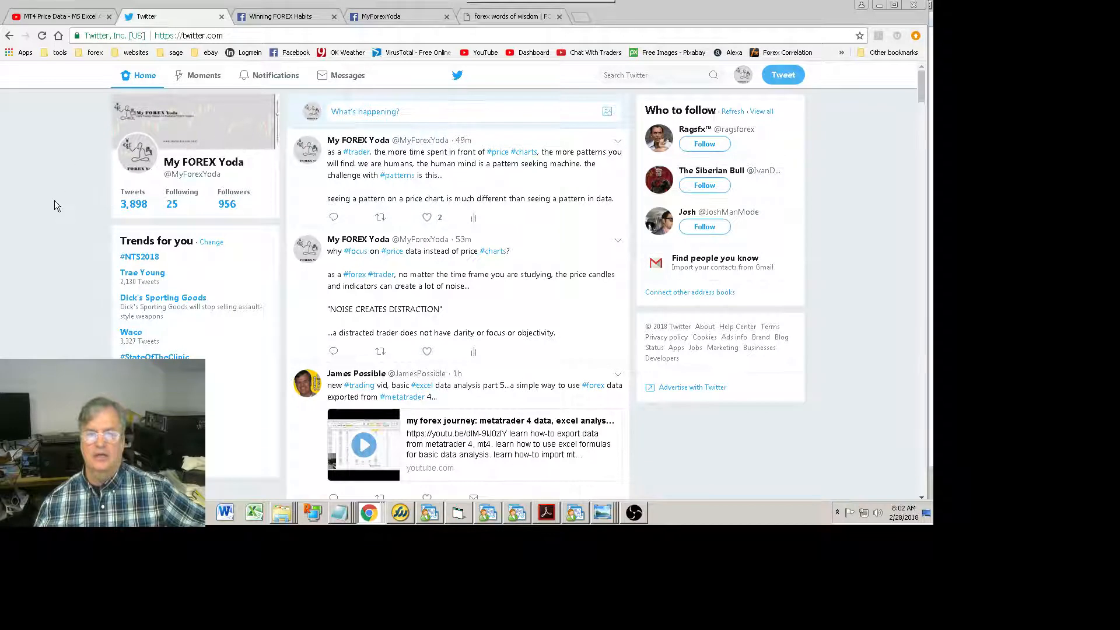
mouse_move(218, 188)
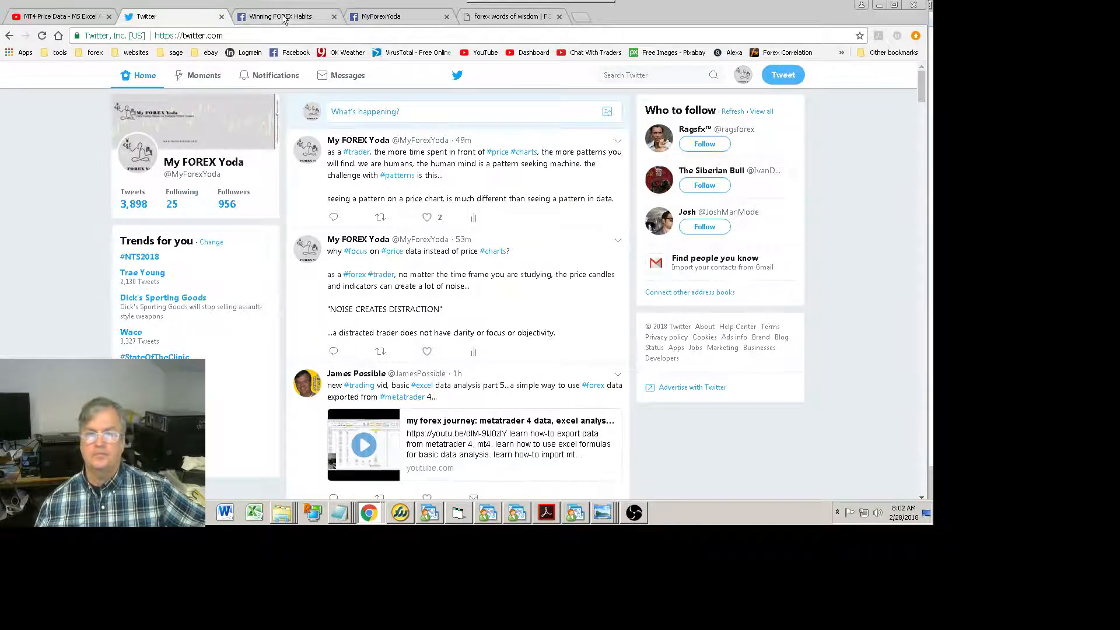
Step: Browse the Winning FOREX Habits group's discussion feed of shared forex links and posts
click(280, 16)
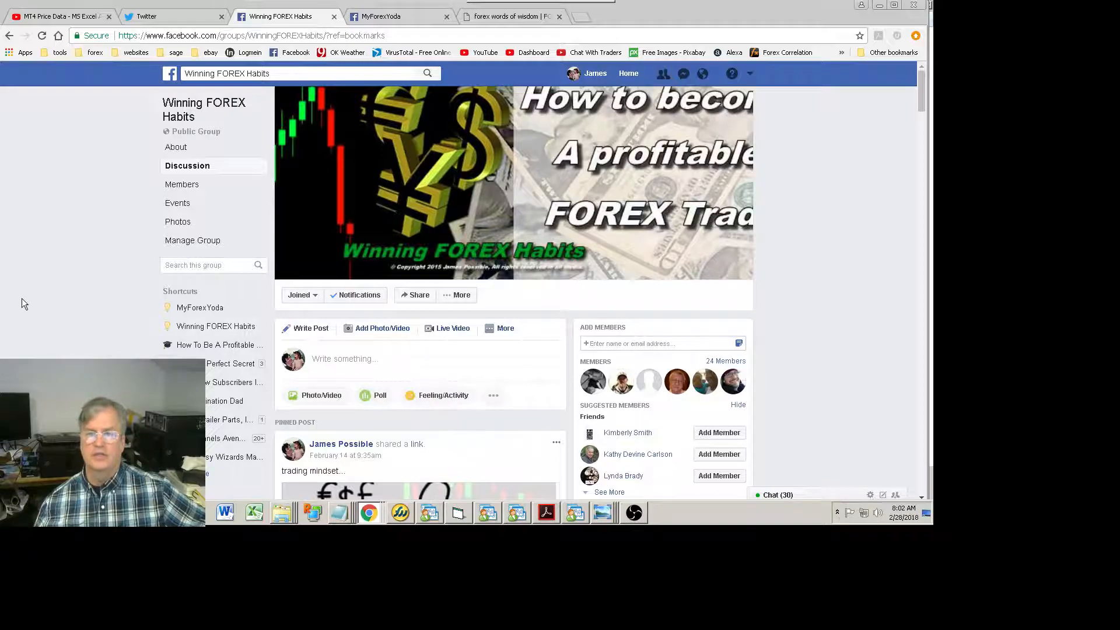
scroll(down, 3)
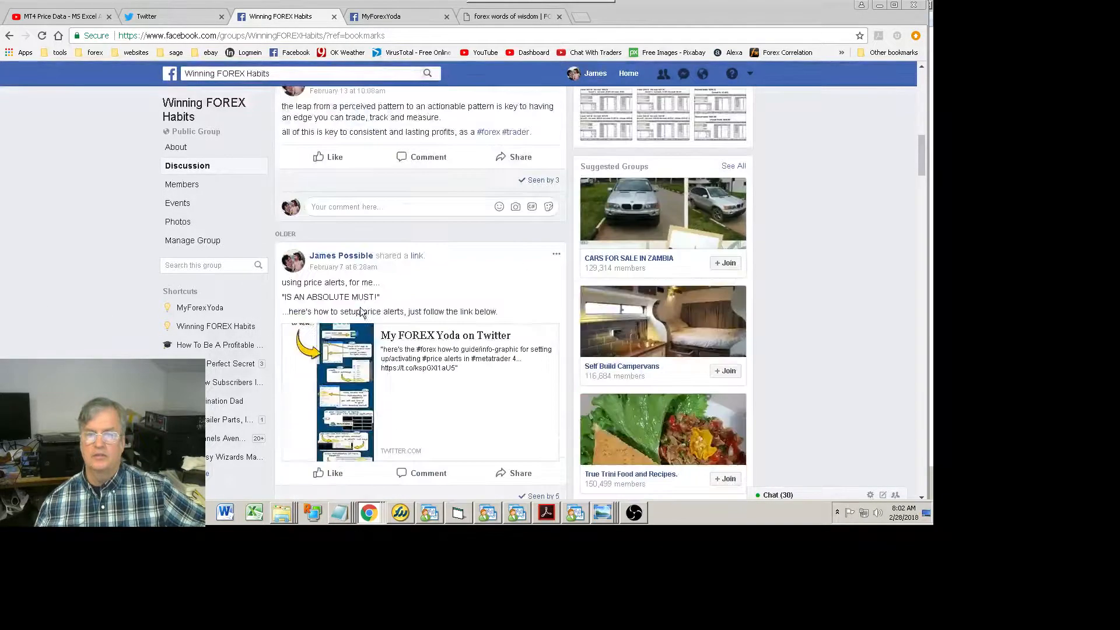
scroll(down, 3)
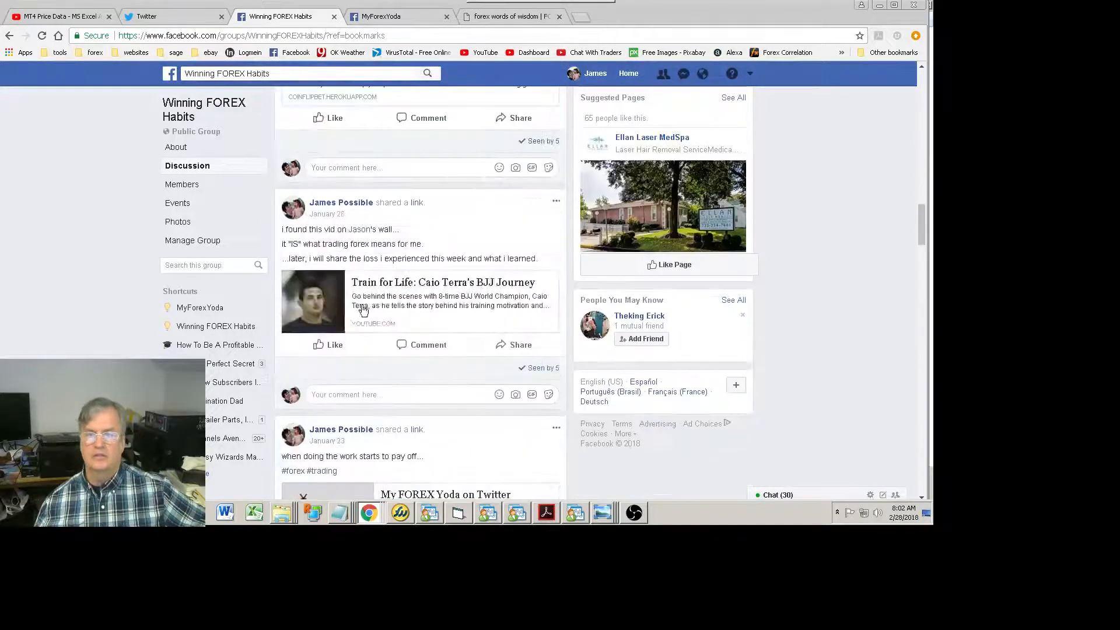
scroll(down, 3)
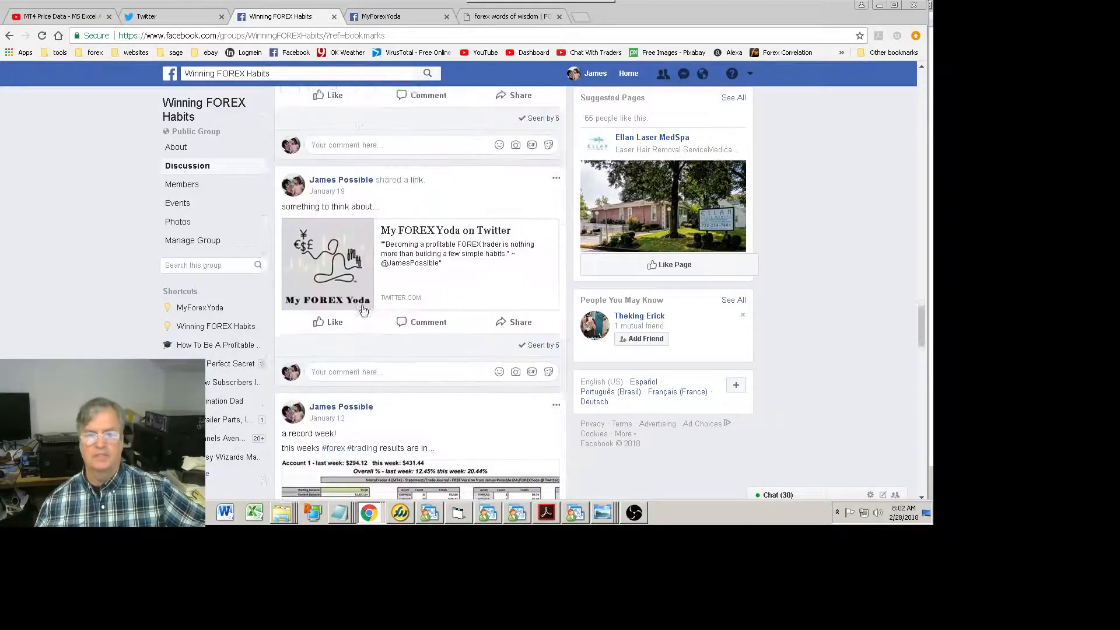
scroll(down, 3)
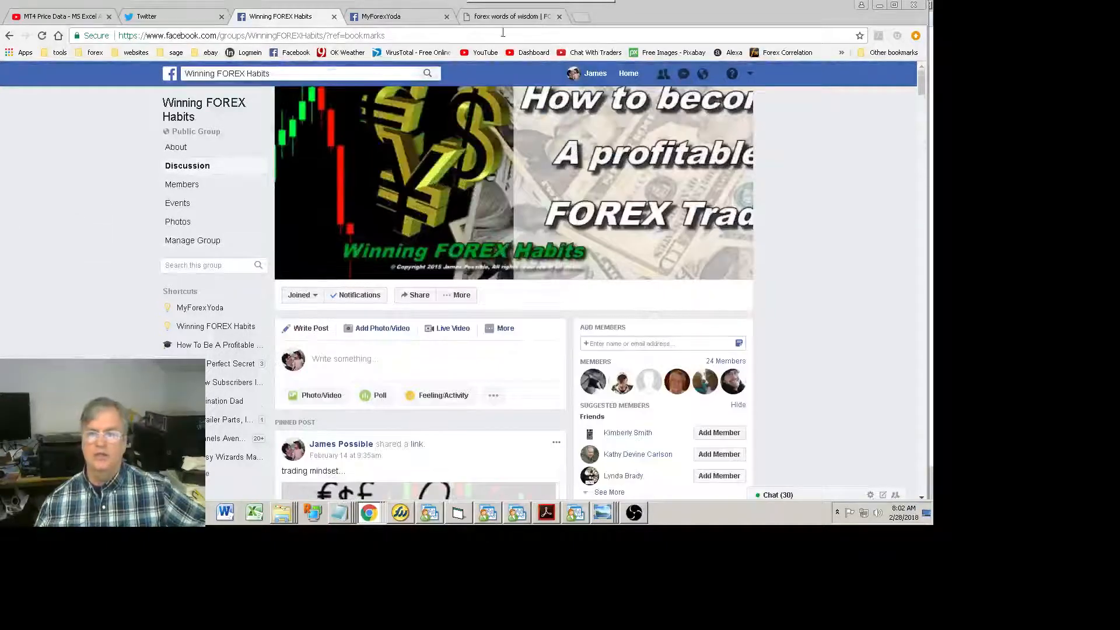
Step: Show the MyForexYoda group page with its Daily Trading Wisdom banner and discussion
click(390, 17)
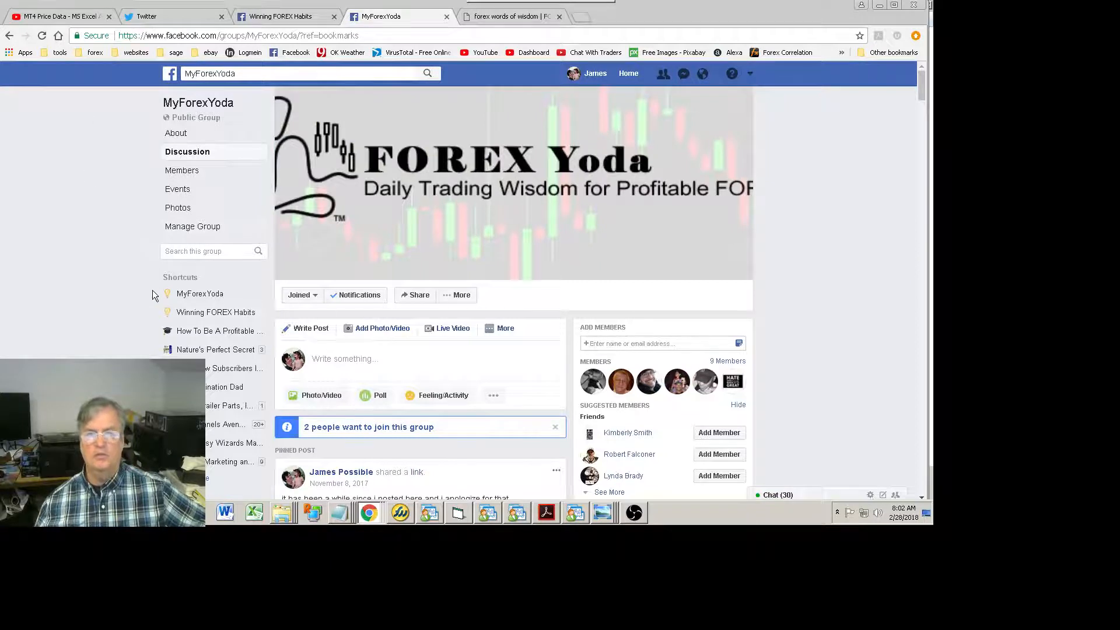
mouse_move(98, 264)
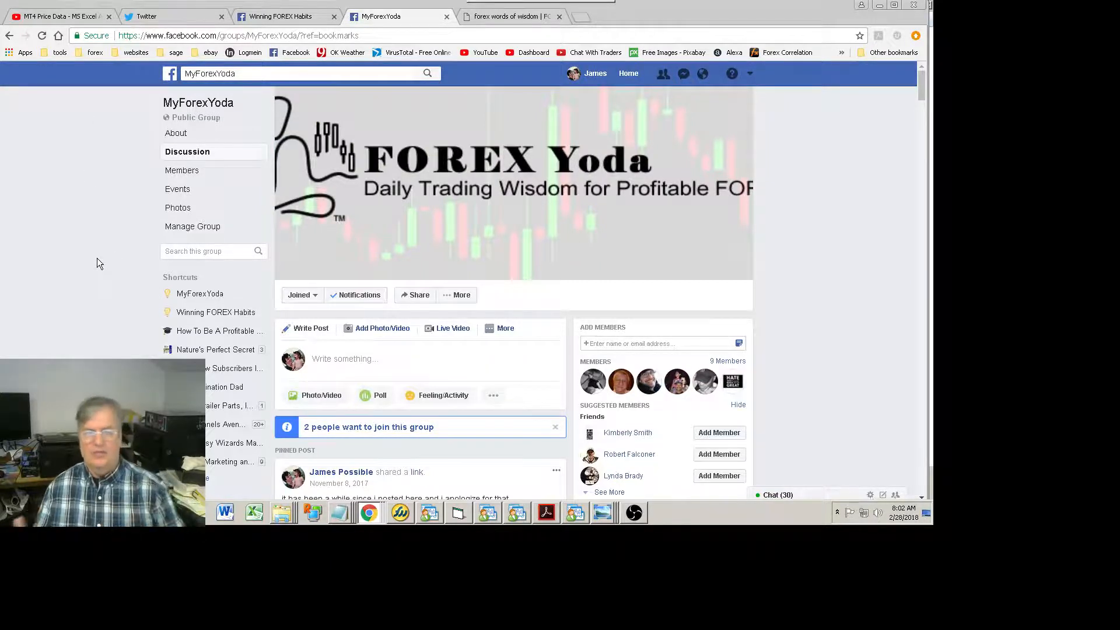
mouse_move(491, 111)
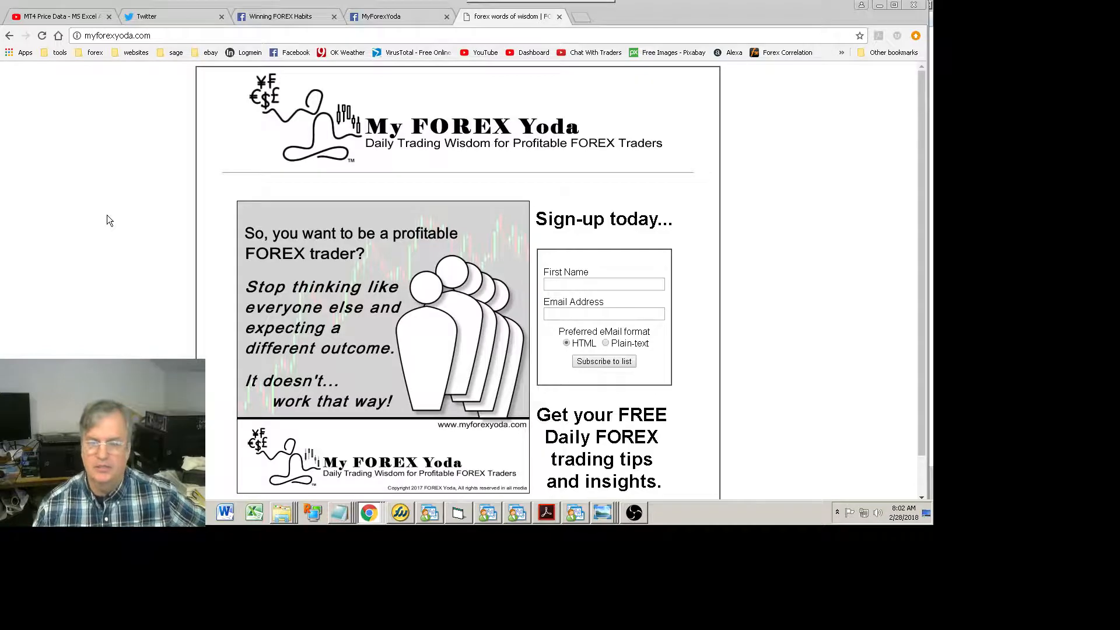
mouse_move(138, 254)
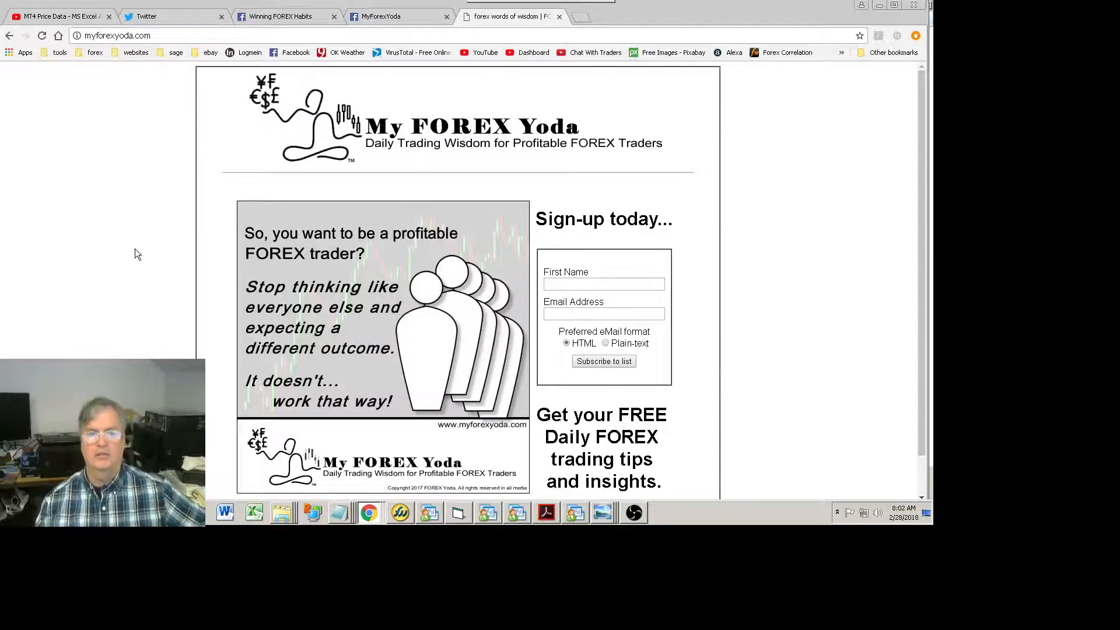
Step: View the myforexyoda.com sign-up page, then return to the MT4 Price Data – MS Excel Analysis playlist
click(147, 16)
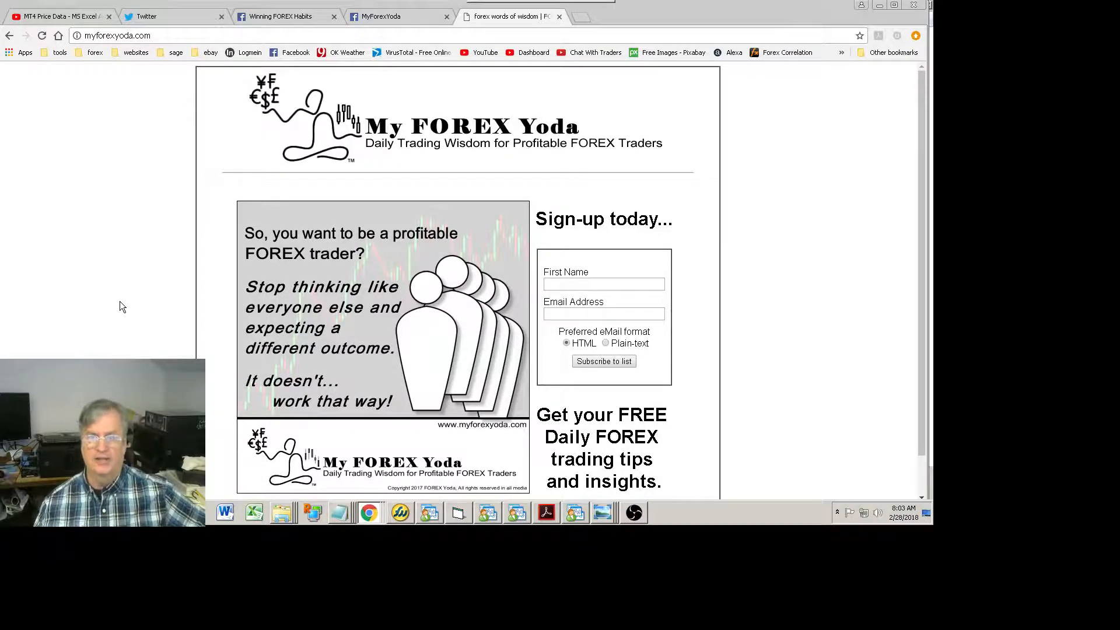
scroll(down, 3)
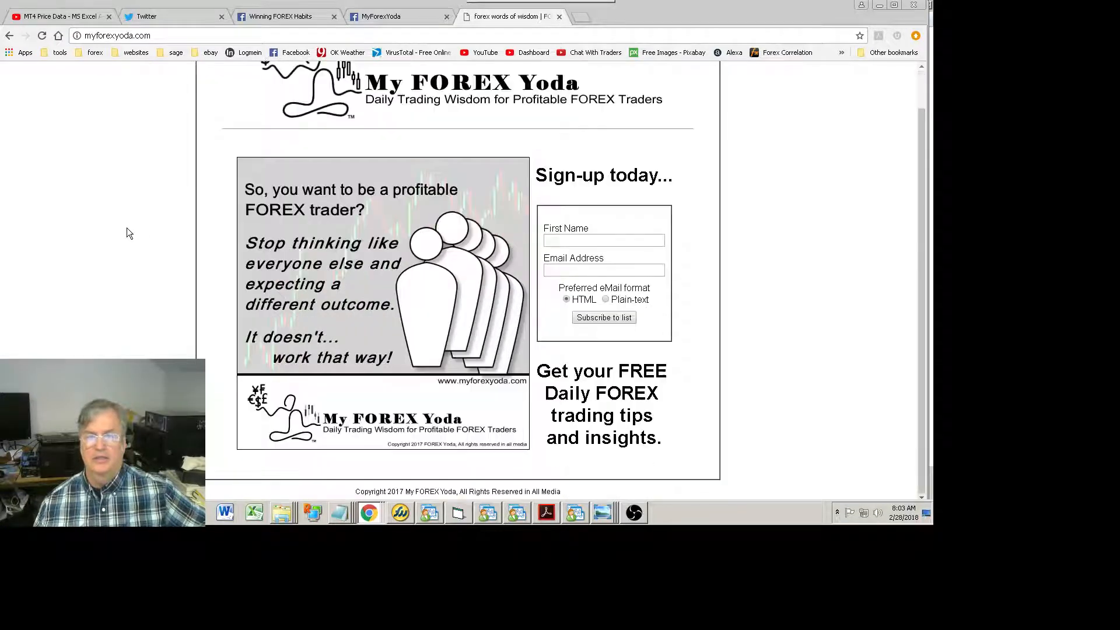
click(56, 16)
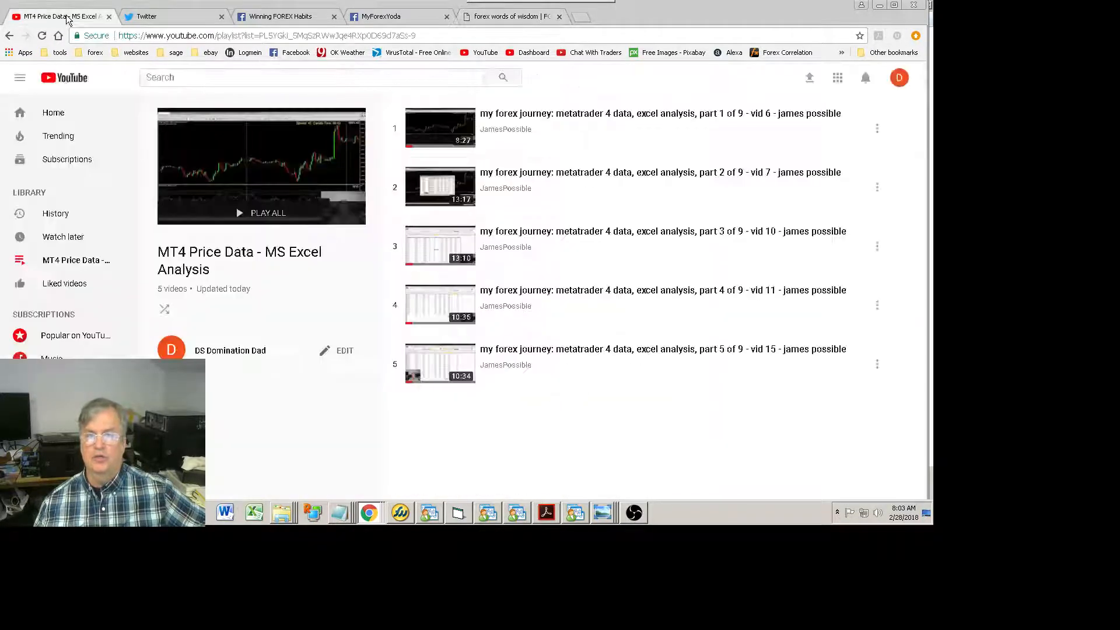